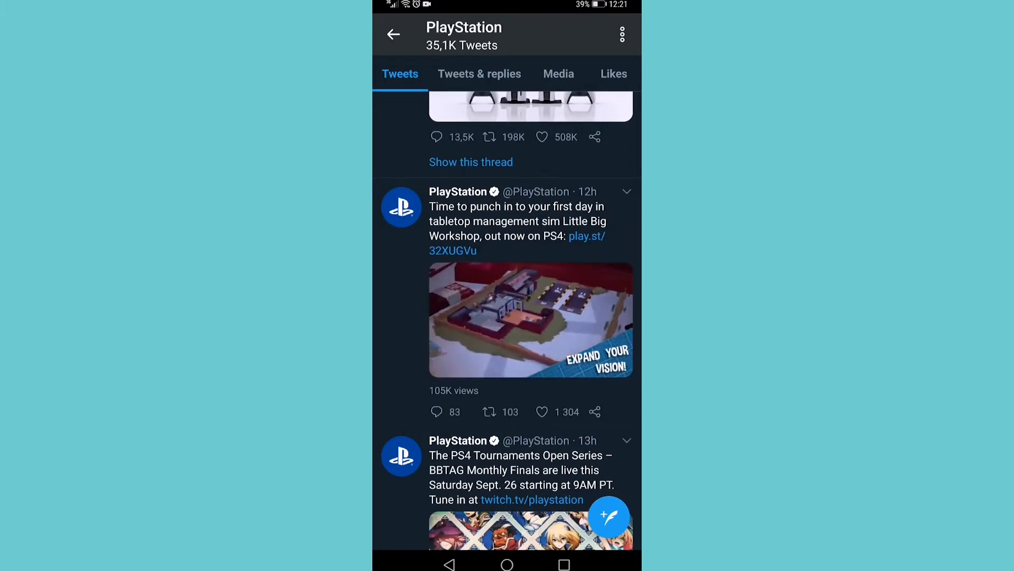
Copy the link to PlayStation's Little Big Workshop video tweet from its share options.
{"action": "left_click", "coordinate": [593, 411]}
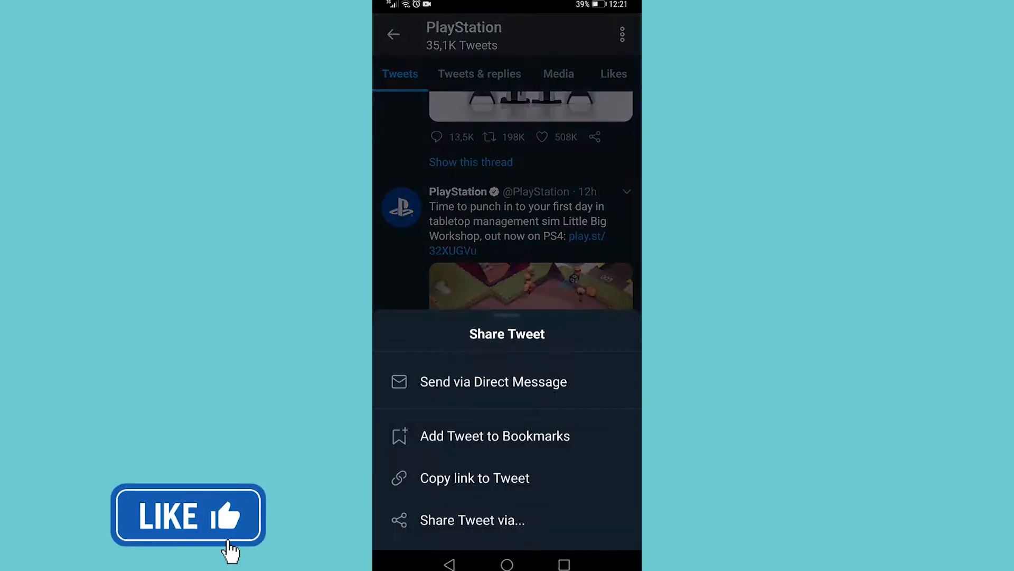
{"action": "left_click", "coordinate": [475, 477]}
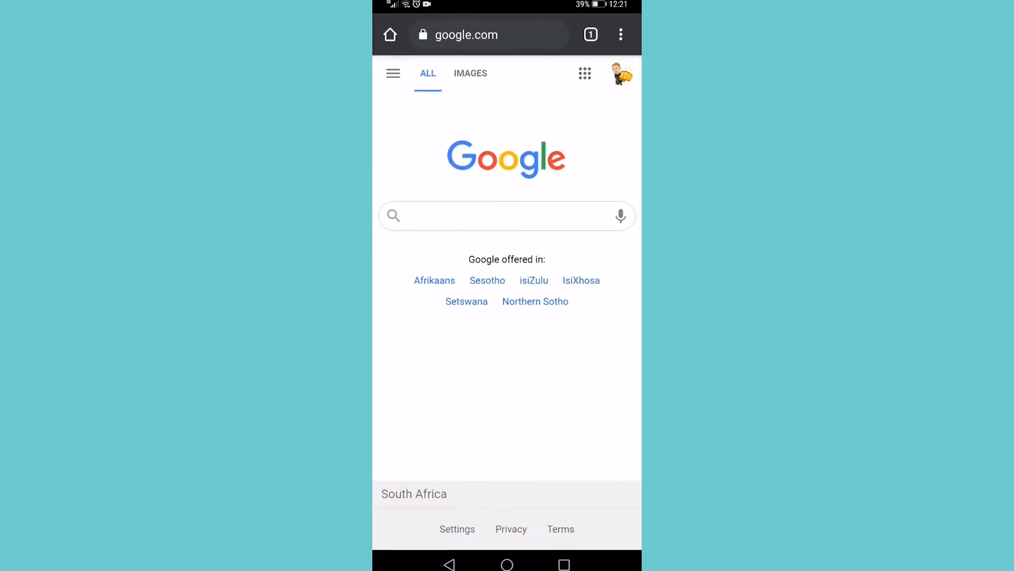
Paste the copied tweet link into Chrome's search bar and load the tweet.
{"action": "left_click", "coordinate": [488, 35]}
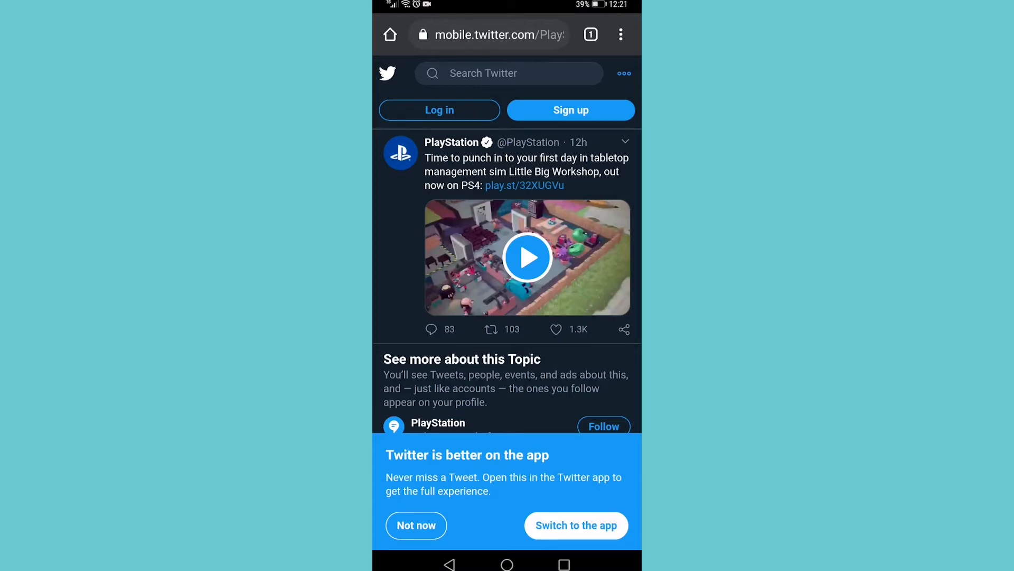
Copy the tweet's embed code in Chrome and paste it into a new Twitter draft.
{"action": "left_click", "coordinate": [619, 34]}
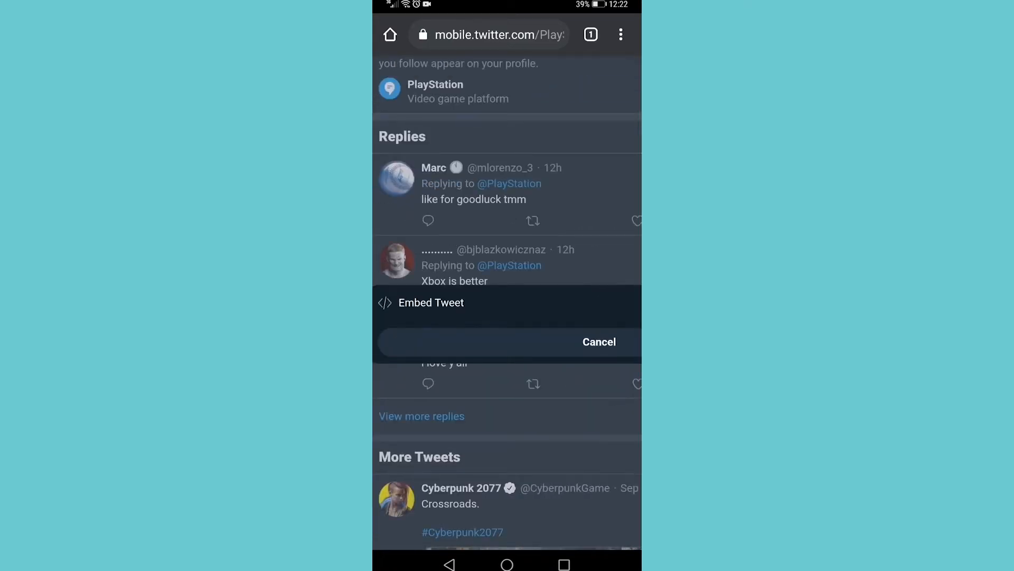
{"action": "left_click", "coordinate": [431, 303]}
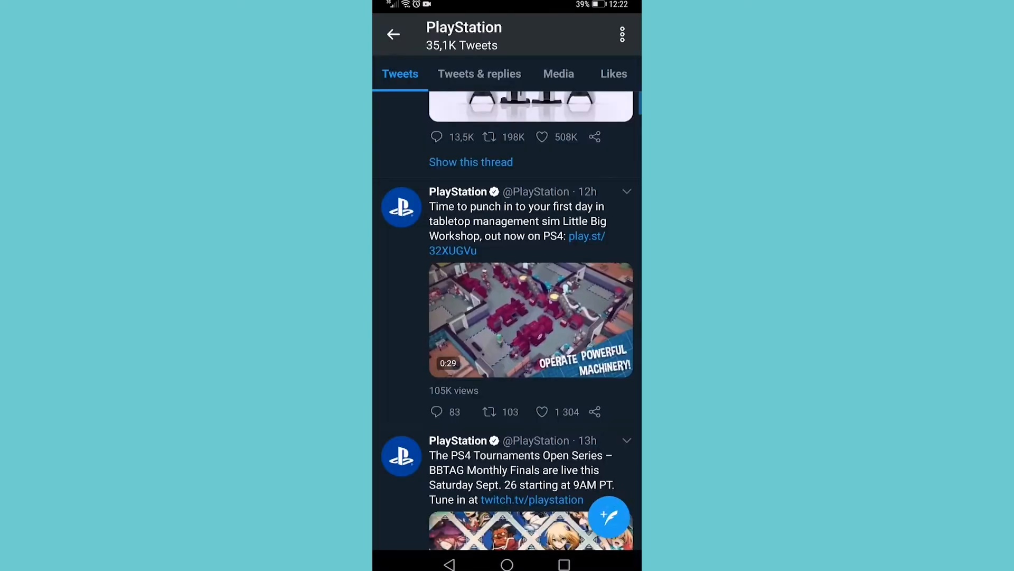
{"action": "left_click", "coordinate": [607, 517]}
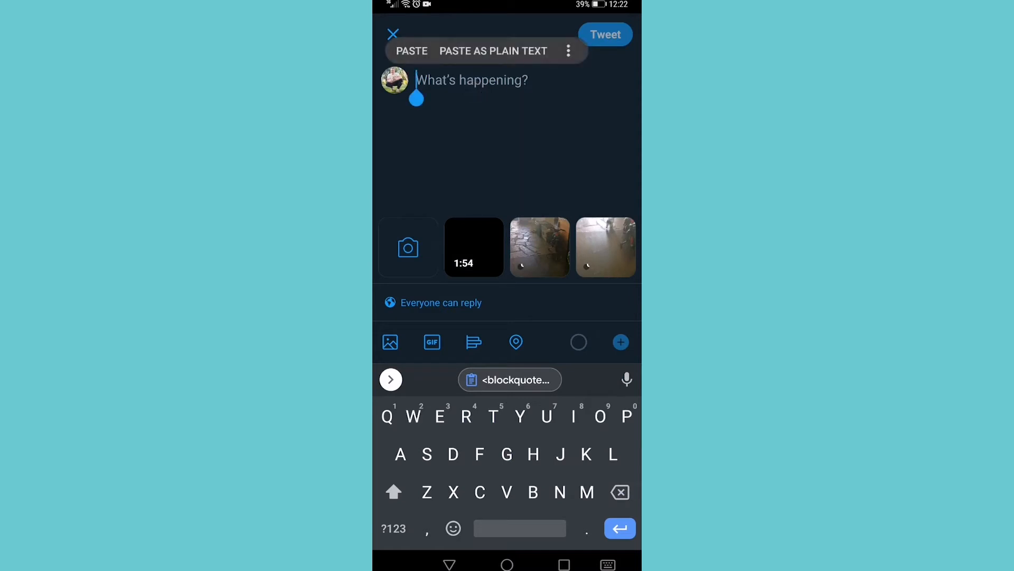
{"action": "left_click", "coordinate": [411, 51]}
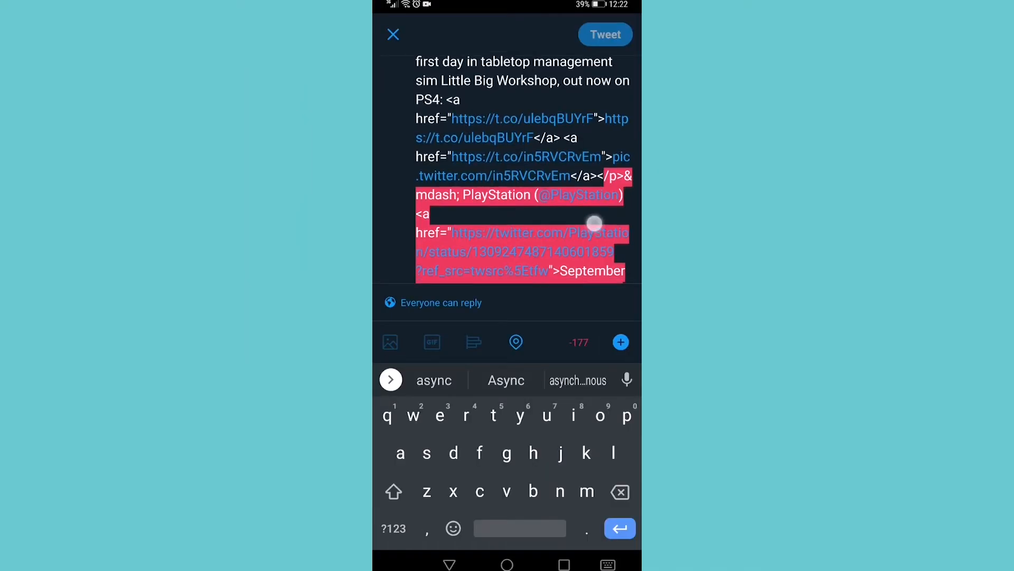
Scroll through the pasted embed code to reach the text after the pic.twitter.com link.
{"action": "scroll", "scroll_direction": "down", "scroll_amount": 3}
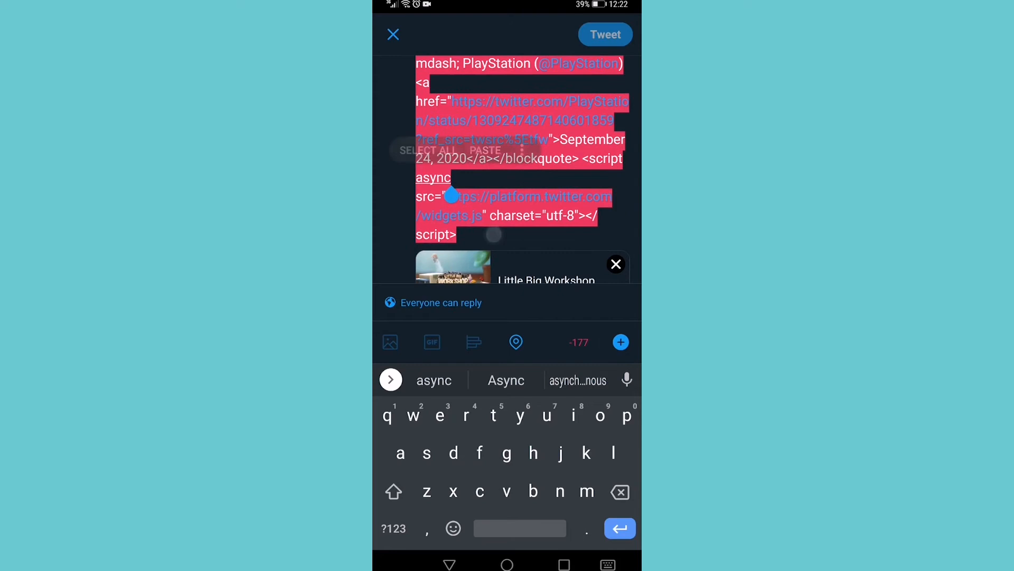